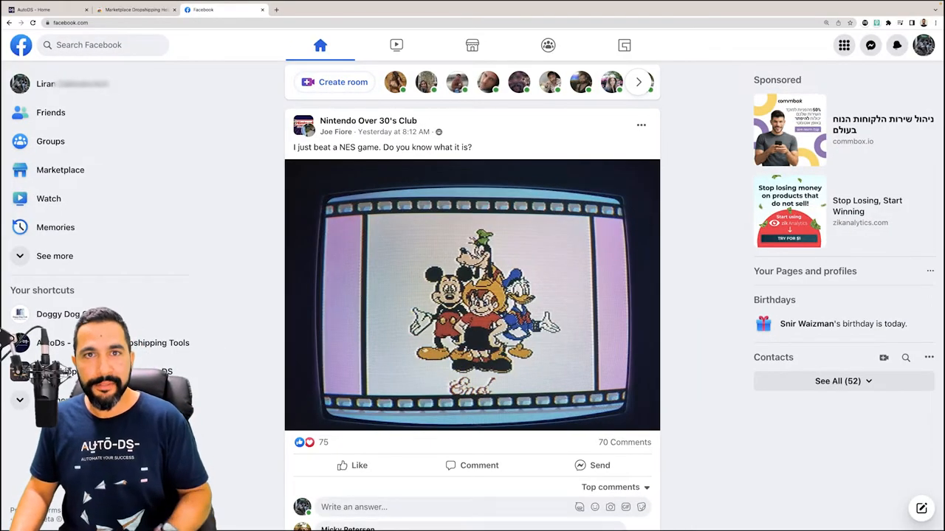
- Add the Marketplace Dropshipping Helper to Chrome from its Web Store page and confirm
left_click(47, 9)
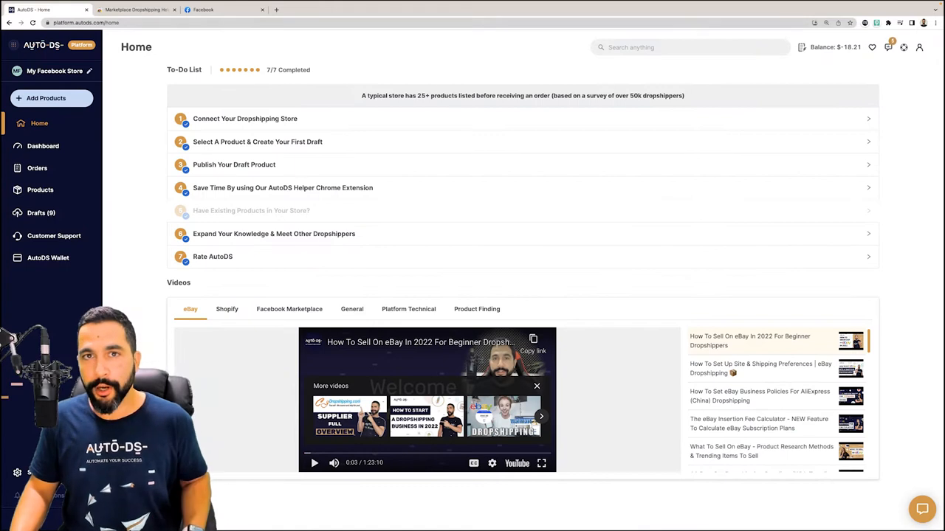
left_click(136, 9)
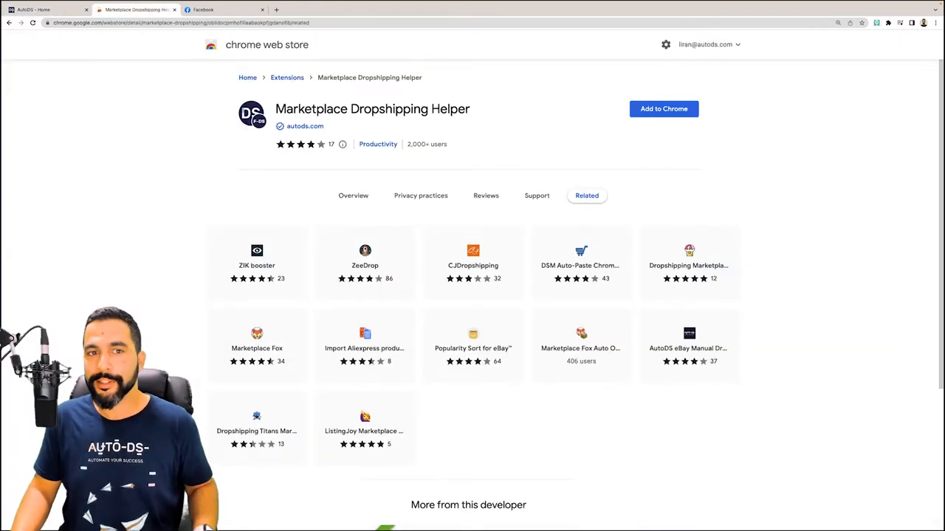
left_click(663, 109)
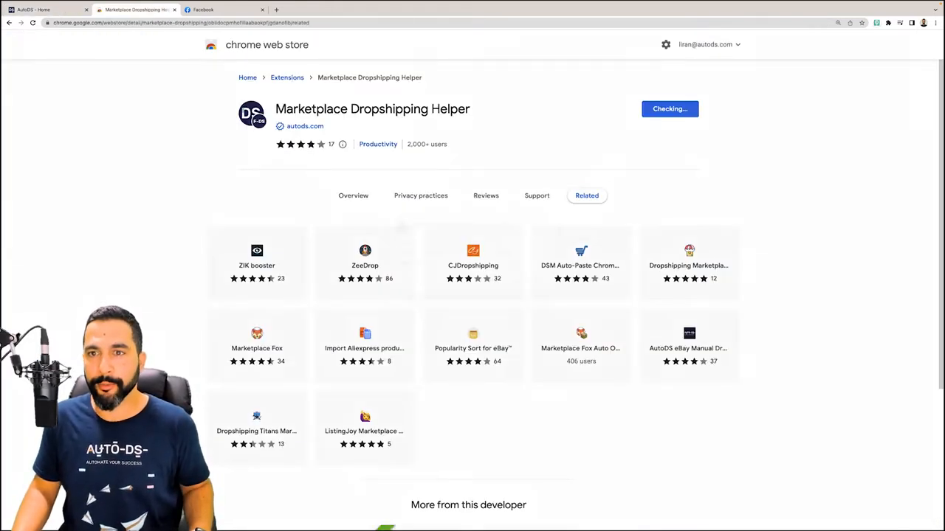
left_click(669, 109)
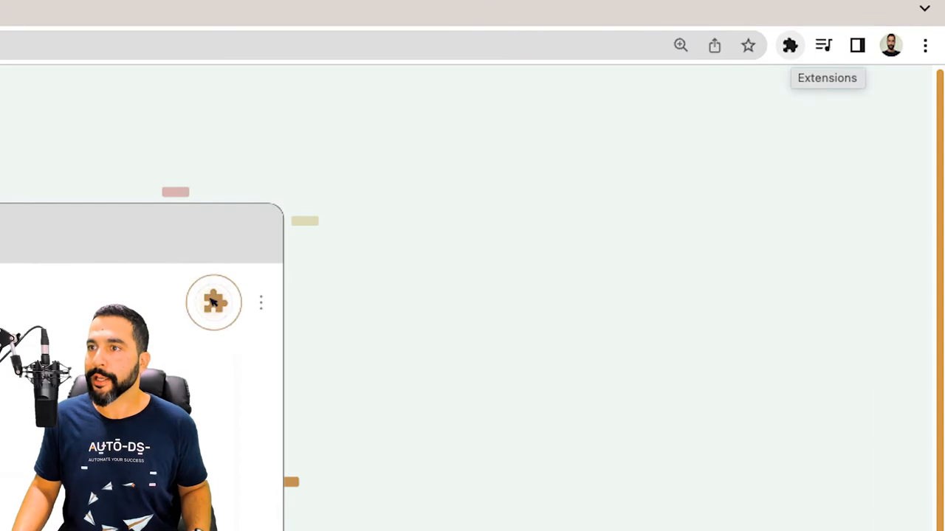
- Pin Marketplace Dropshipping Helper from Chrome's installed extensions list
left_click(790, 44)
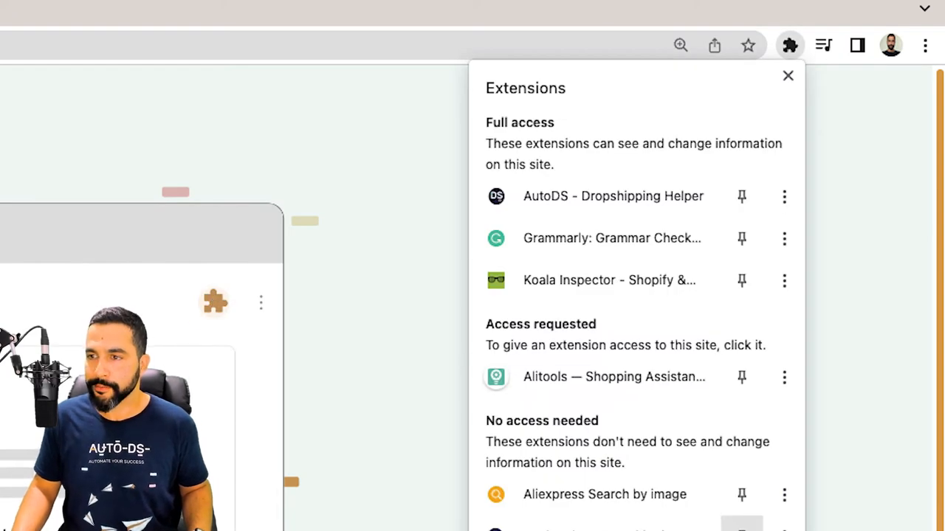
scroll("down", 3)
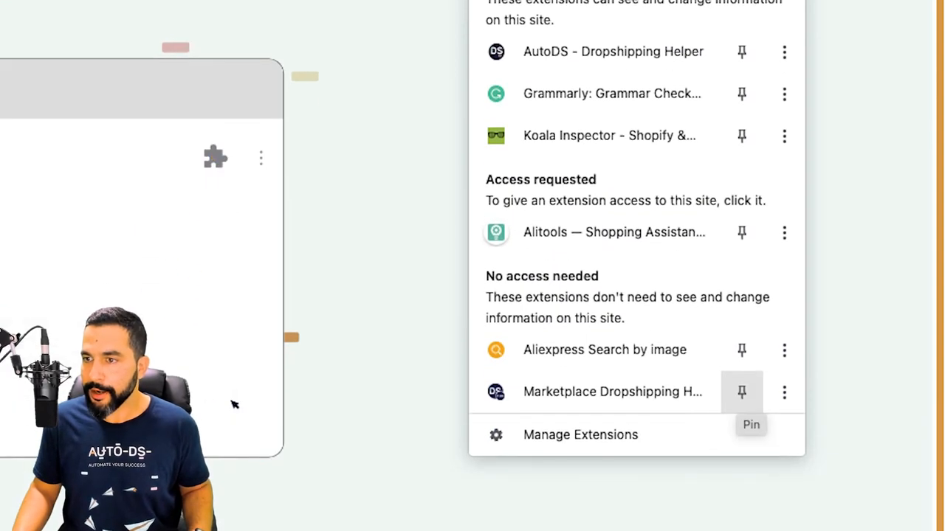
left_click(741, 392)
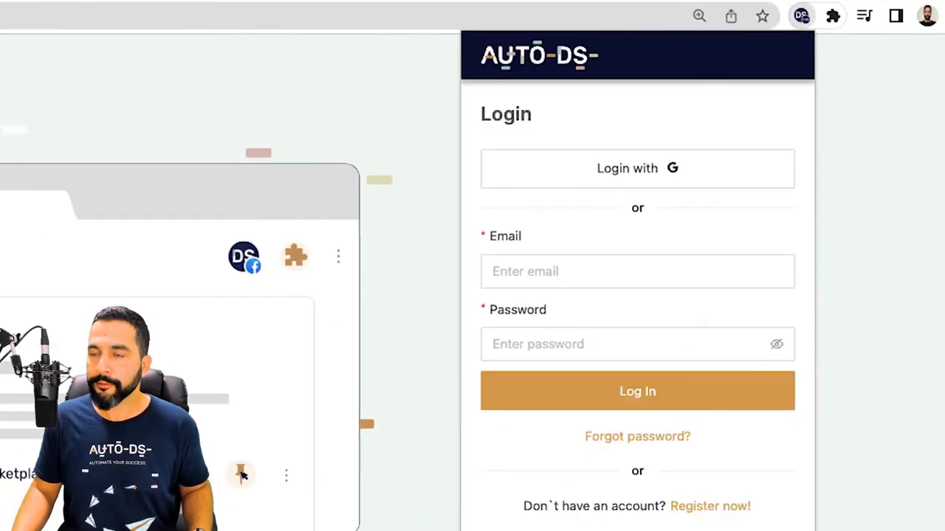
- Log into the helper with the saved account and reopen it on Facebook for My Facebook Store
left_click(638, 272)
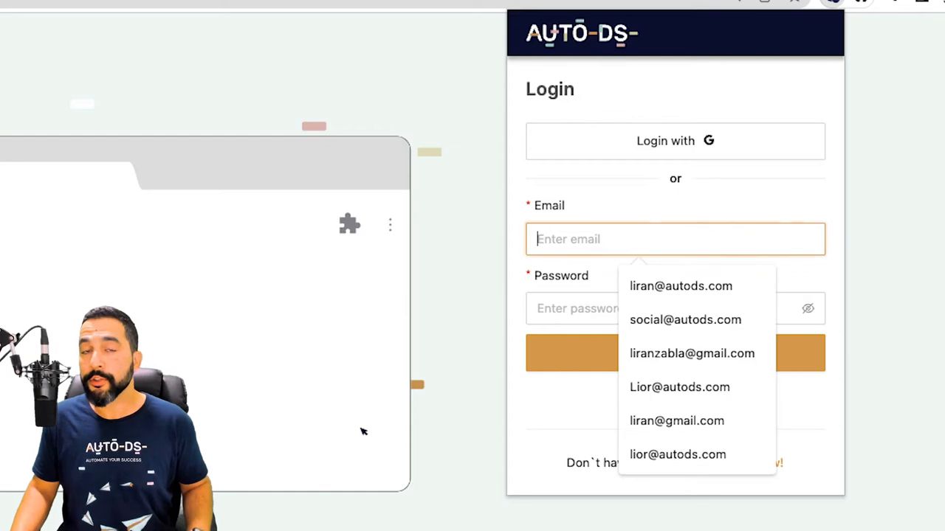
left_click(678, 286)
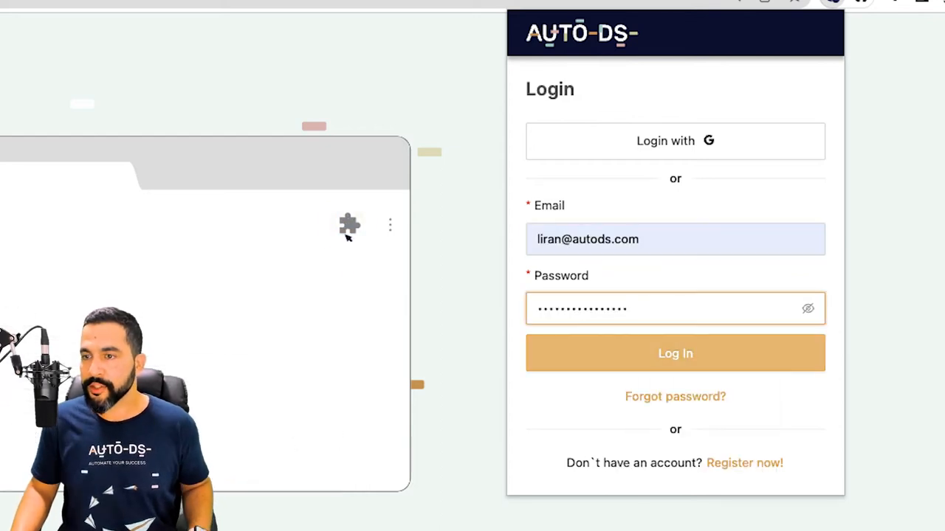
left_click(674, 353)
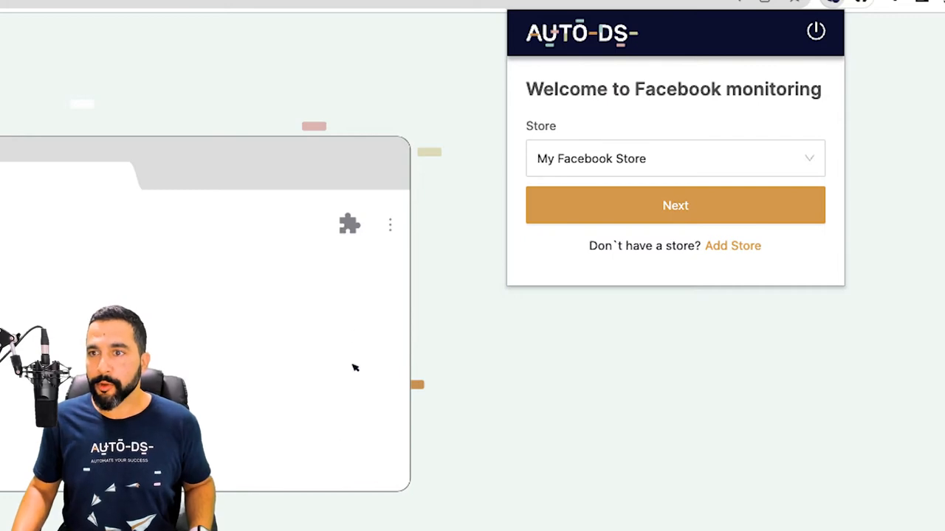
left_click(673, 158)
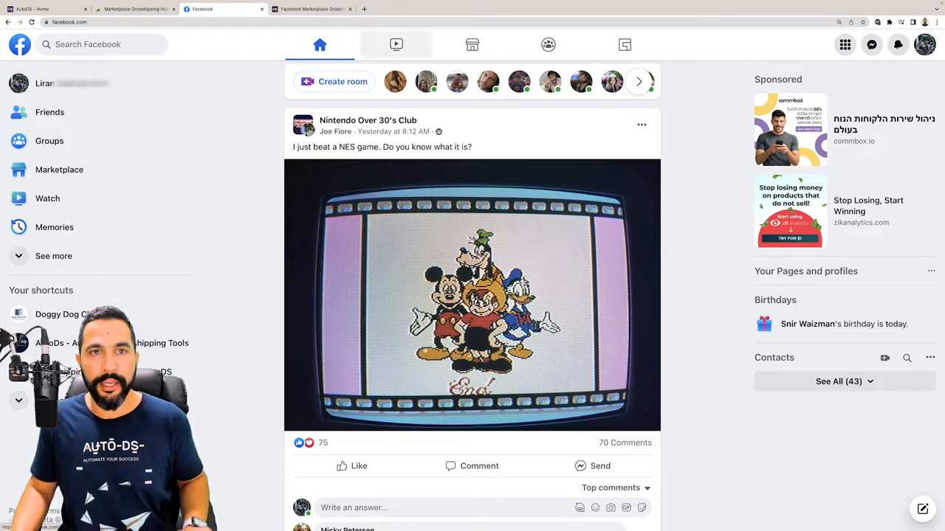
left_click(776, 12)
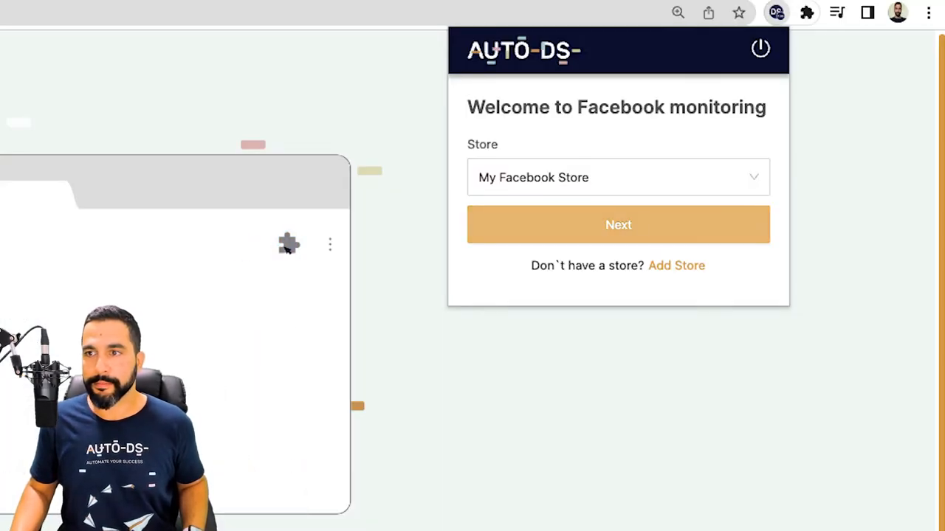
- Continue with My Facebook Store, set sync range to All Products and start the sync
left_click(617, 225)
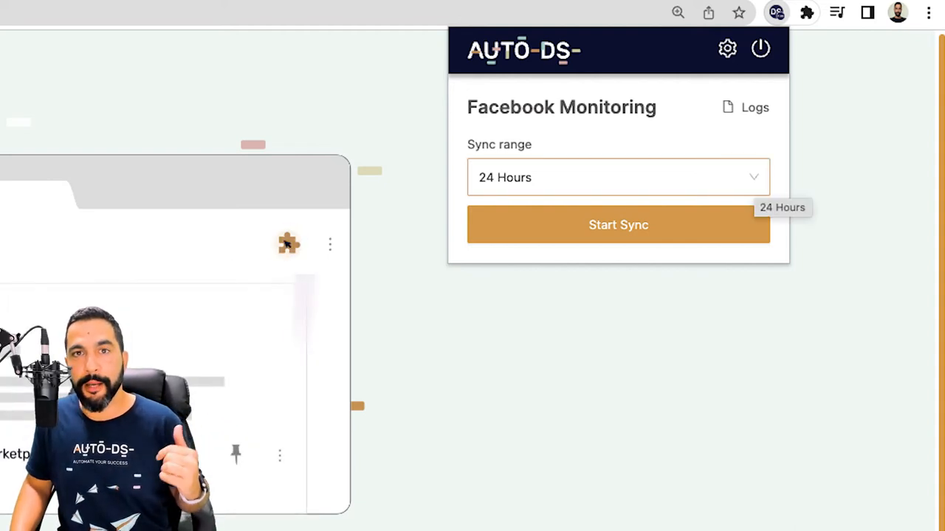
left_click(618, 177)
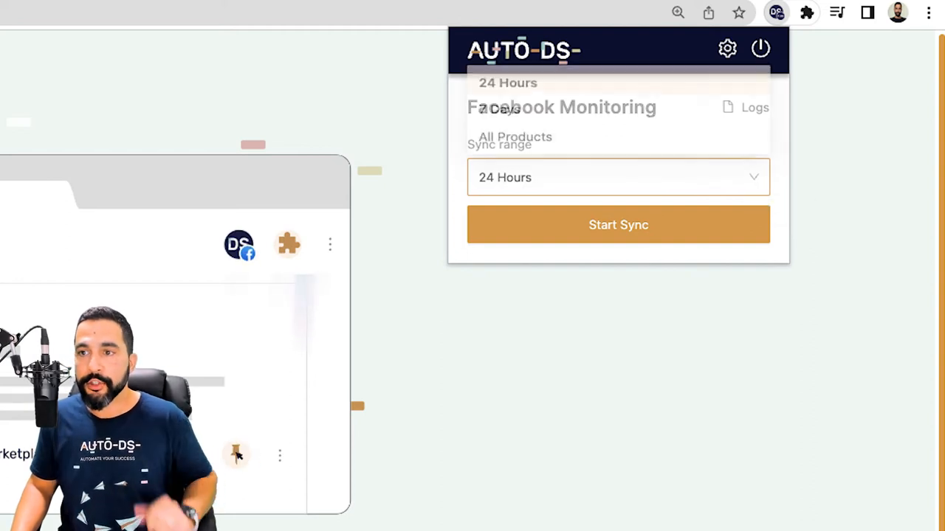
left_click(617, 177)
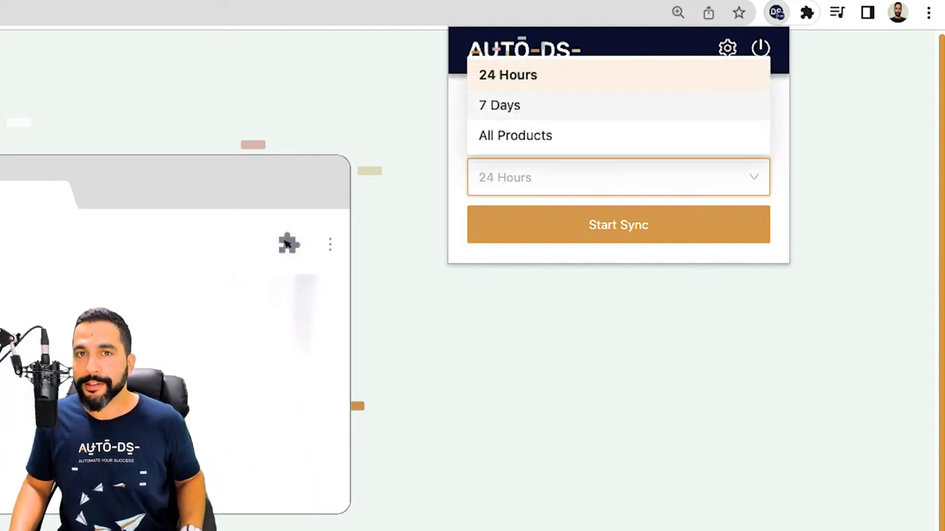
left_click(515, 135)
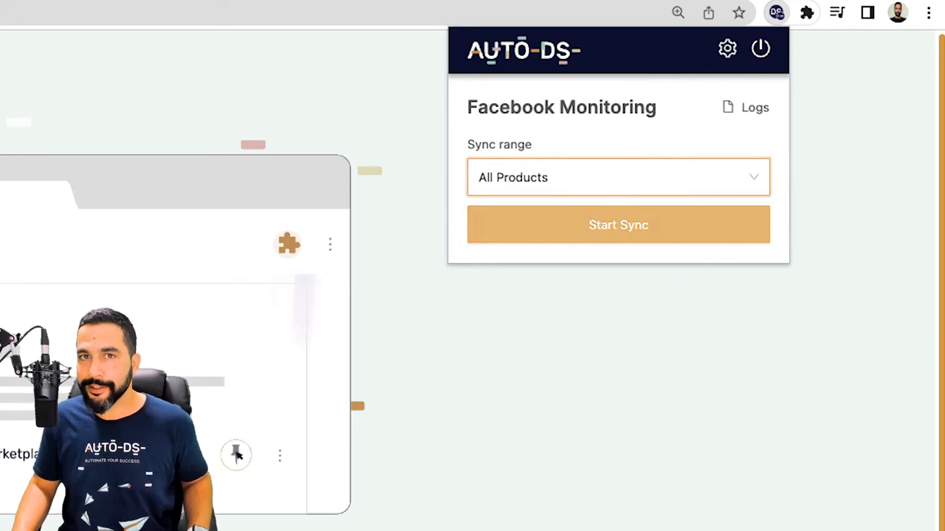
left_click(617, 224)
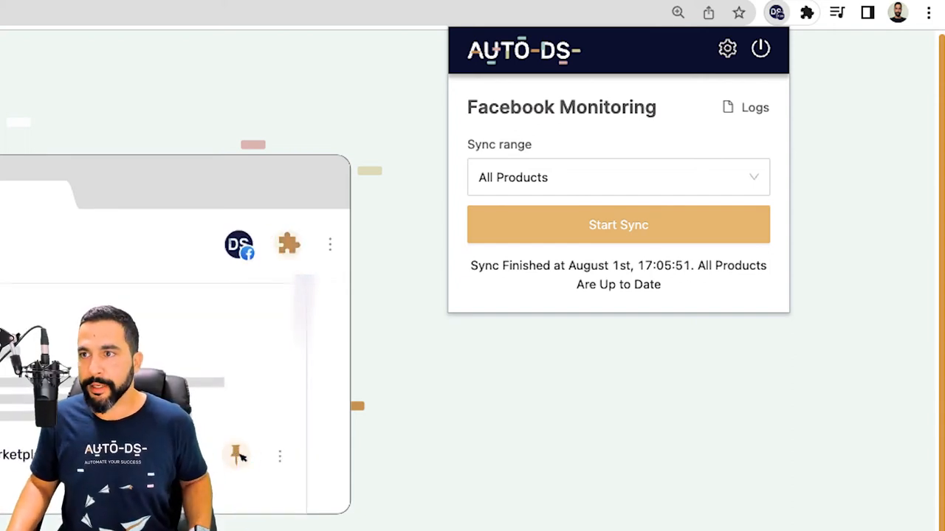
left_click(727, 47)
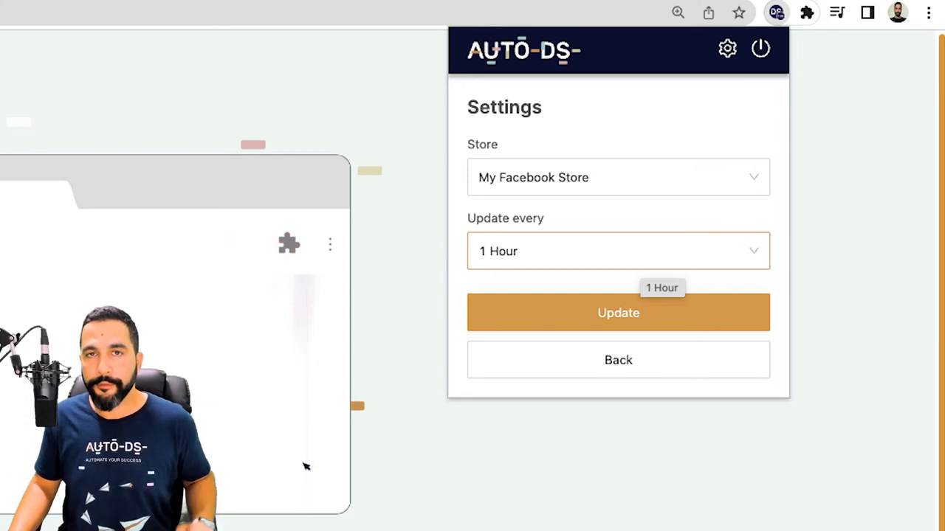
left_click(617, 251)
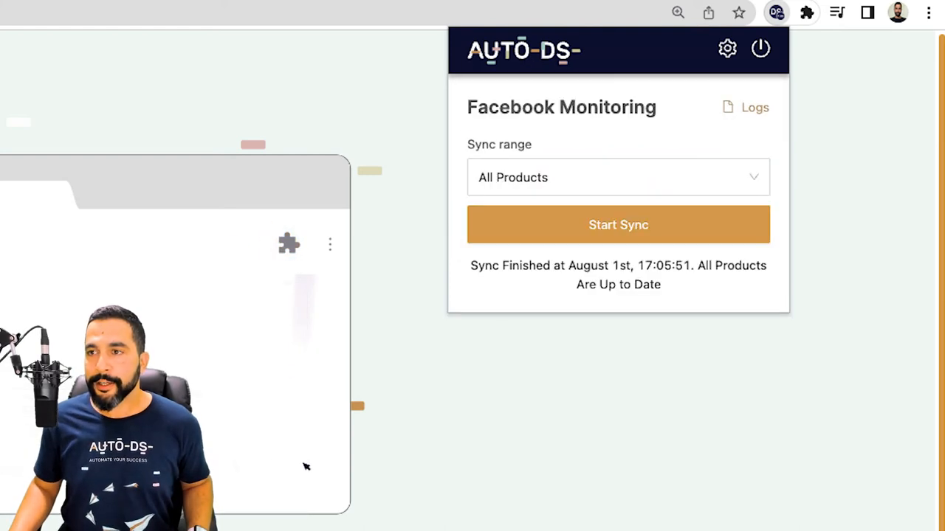
- Switch to the AutoDS 'Thanks For Adding The Extension' tab with its how-it-works video
left_click(755, 106)
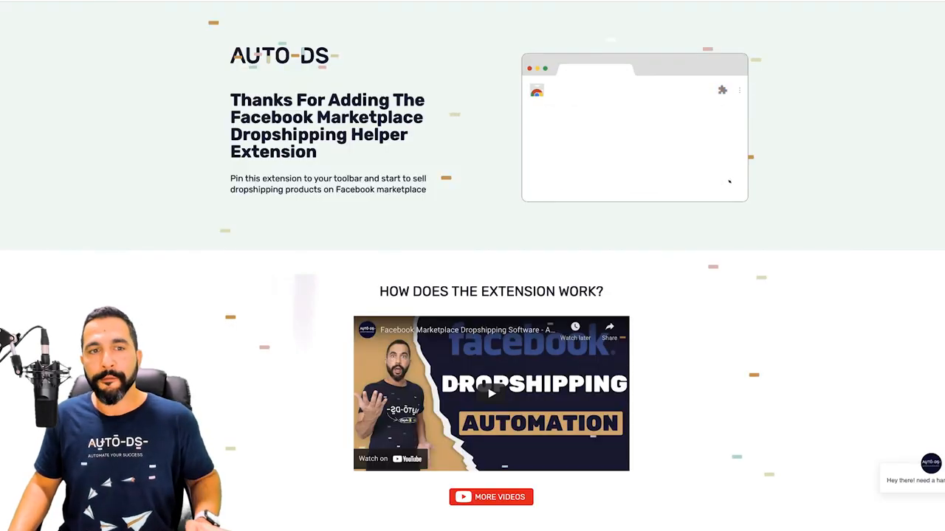
left_click(724, 90)
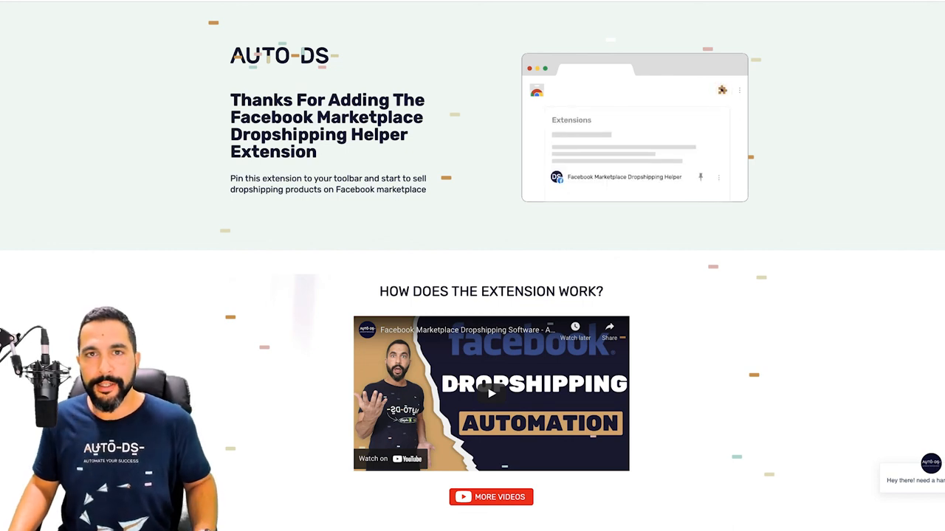